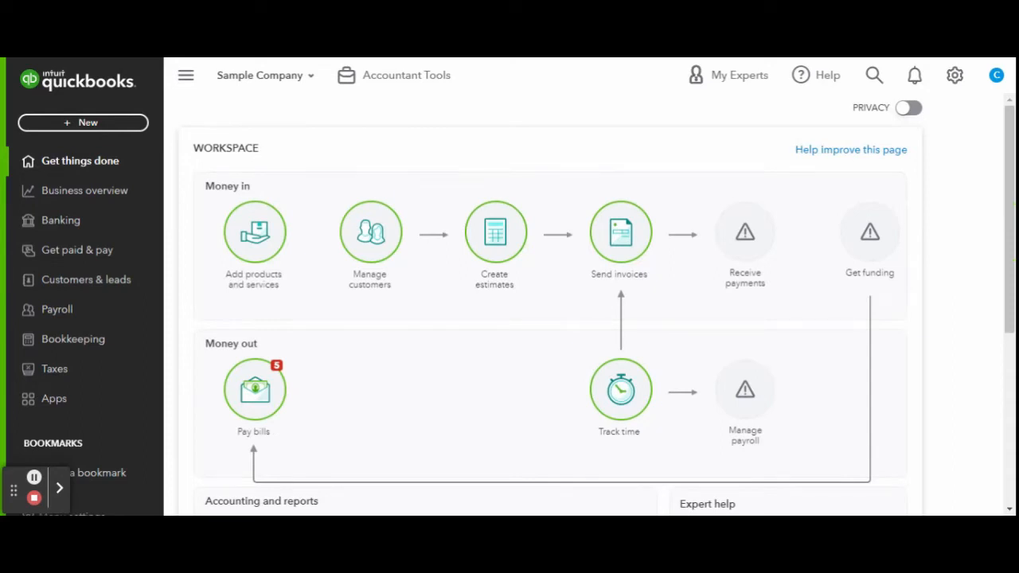
pyautogui.moveTo(271, 82)
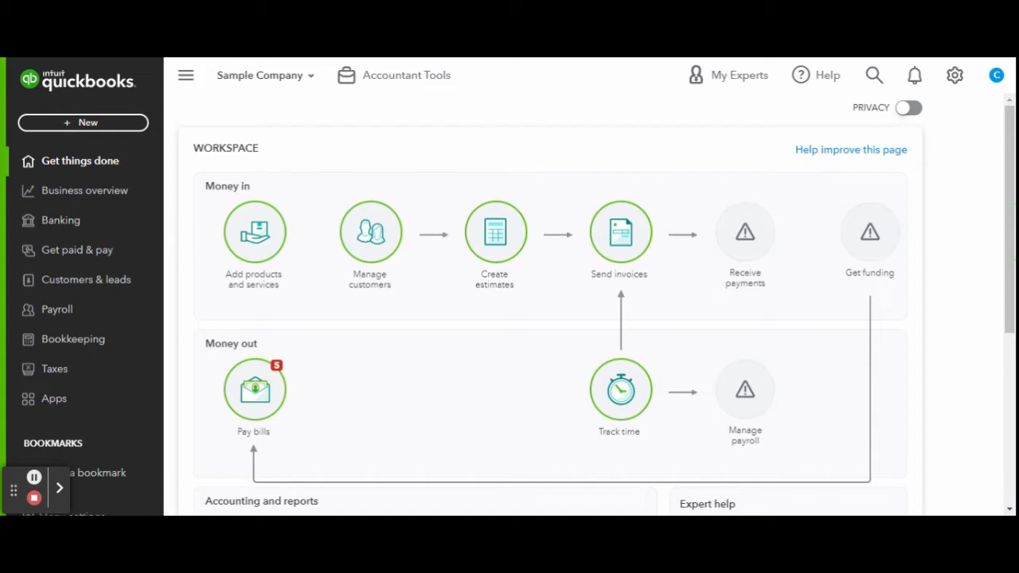
# - Create a new blank journal entry from the + New menu
pyautogui.click(83, 122)
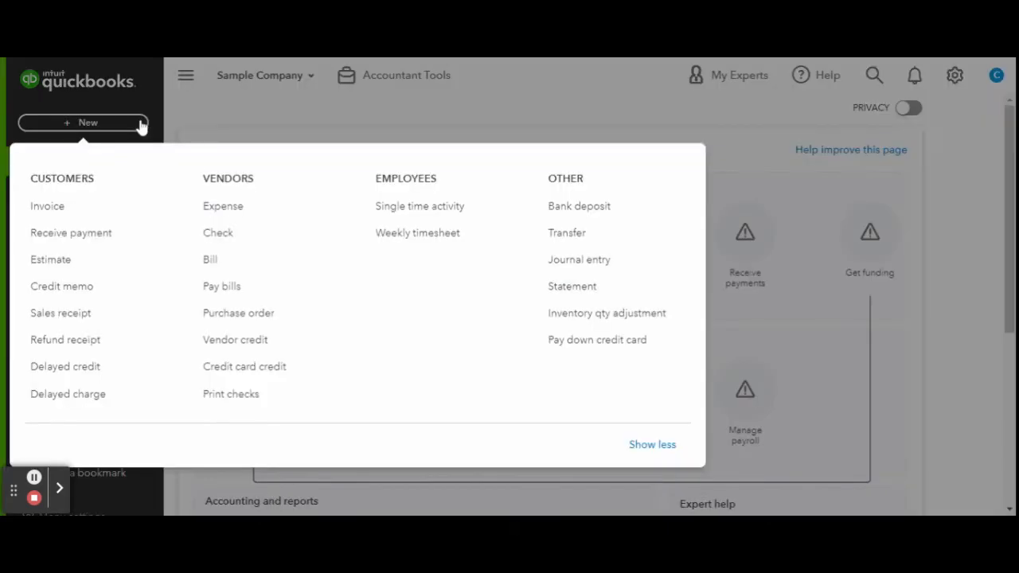
pyautogui.click(579, 260)
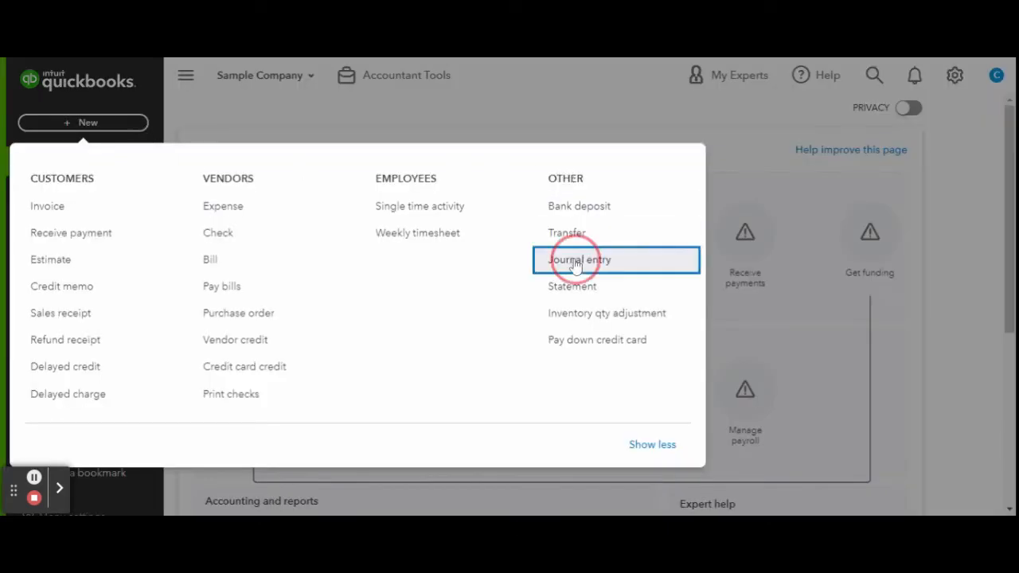
pyautogui.click(578, 260)
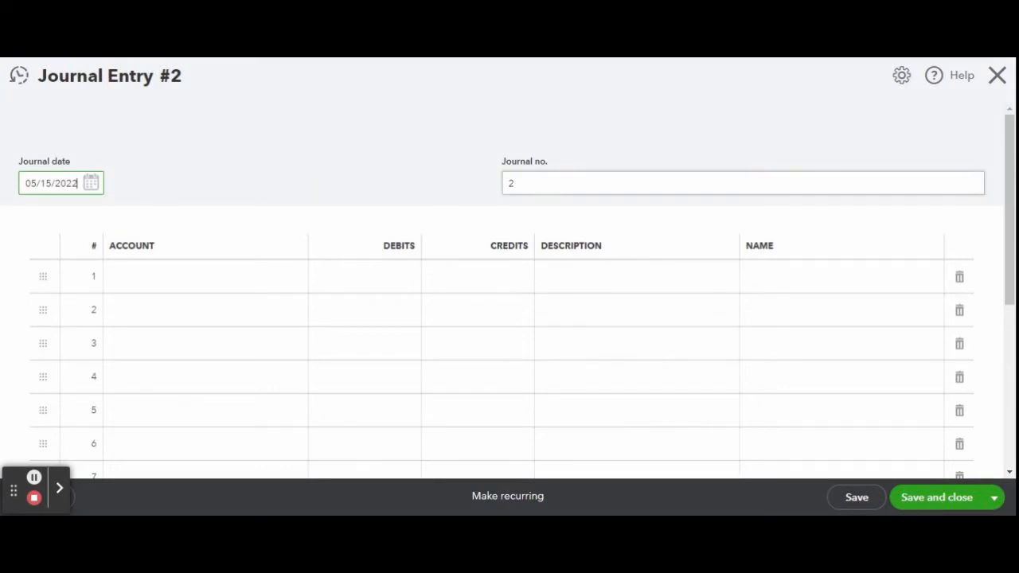
# - Enter 'Asset Sale' as the journal entry number
pyautogui.write('As')
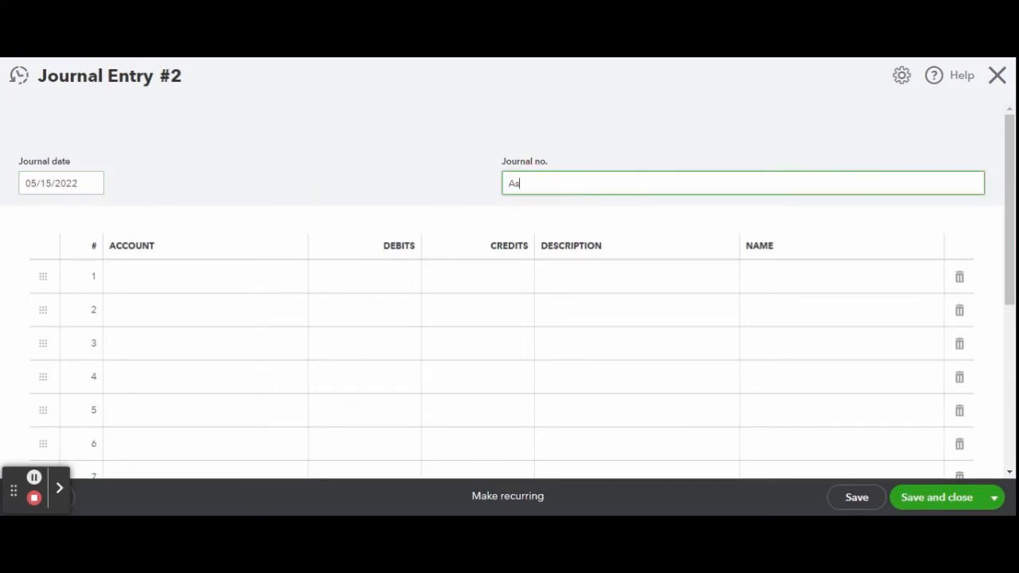
pyautogui.write('sset Sale')
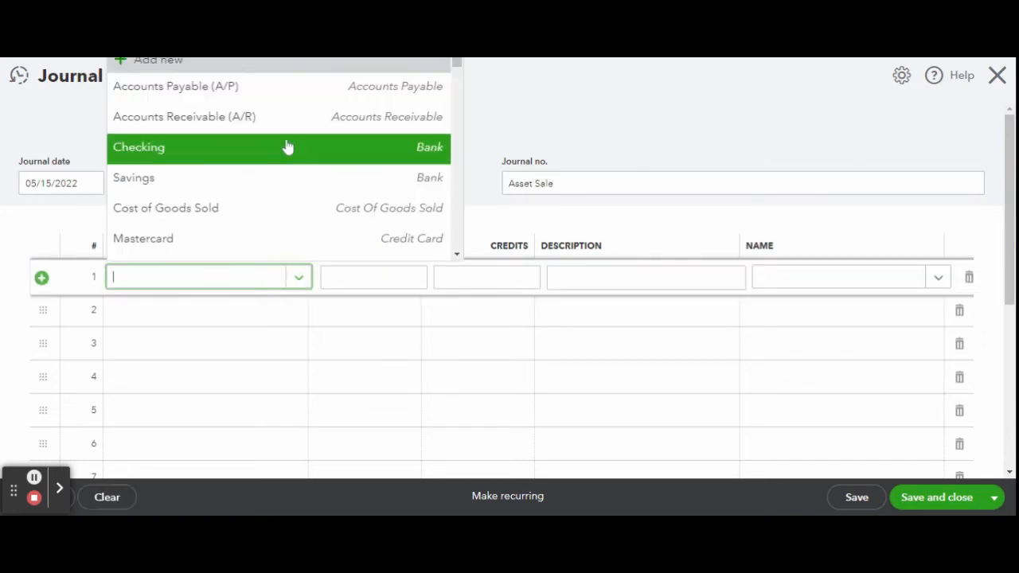
pyautogui.moveTo(293, 149)
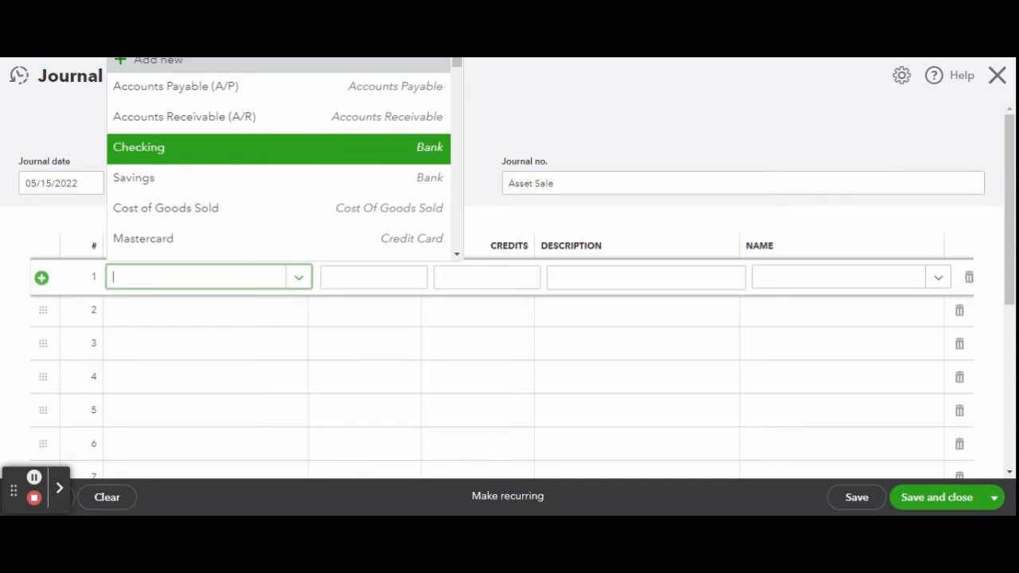
# - Debit Checking 14,700.00 on line 1 and Depreciation 472.00 on line 2
pyautogui.click(139, 148)
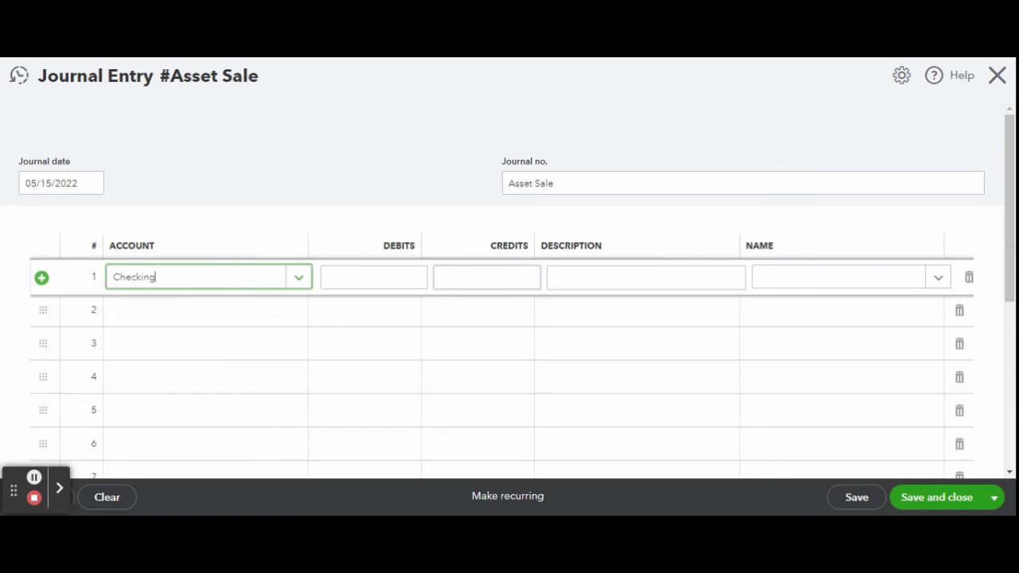
pyautogui.moveTo(458, 267)
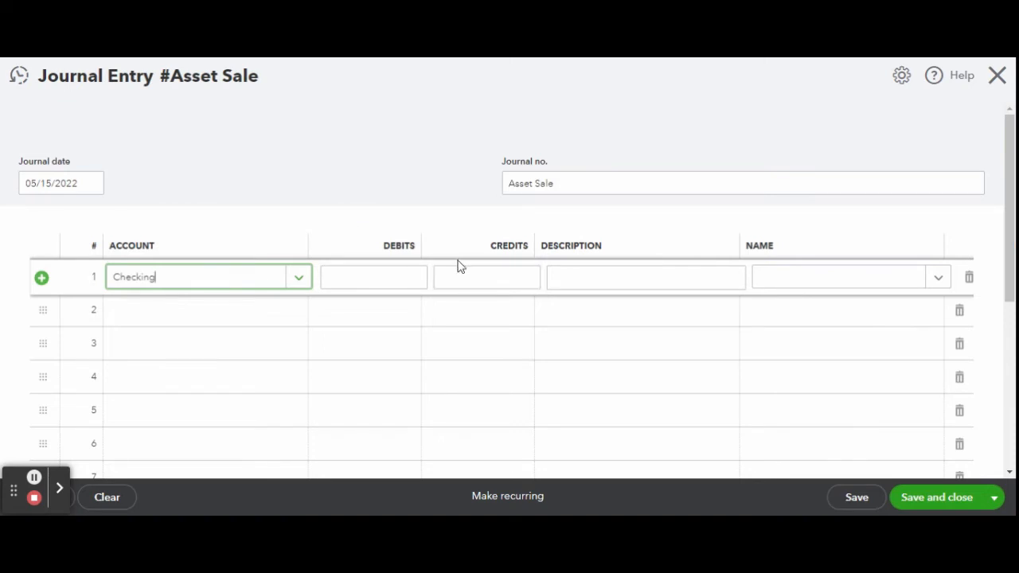
pyautogui.click(373, 276)
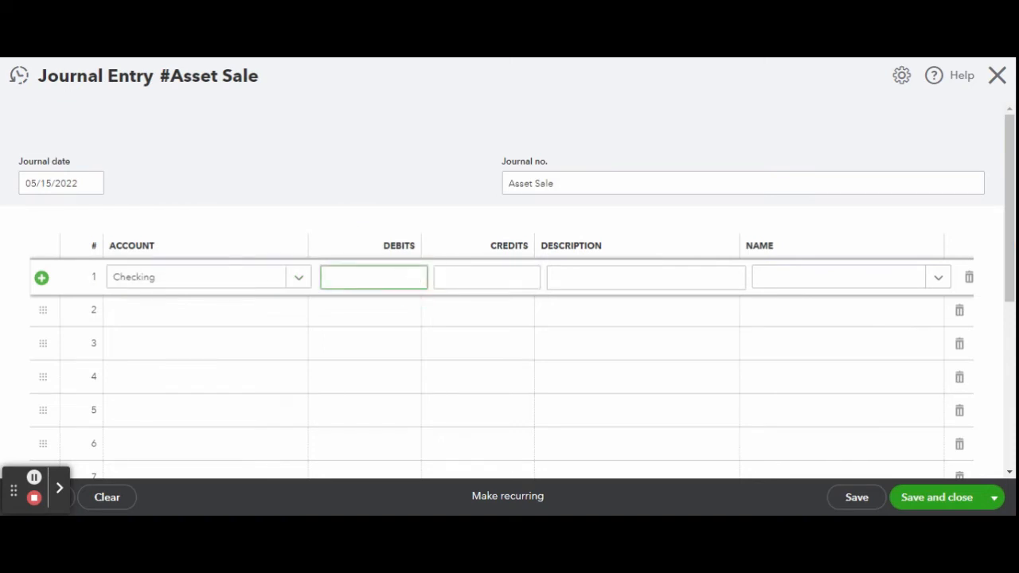
pyautogui.write('14700')
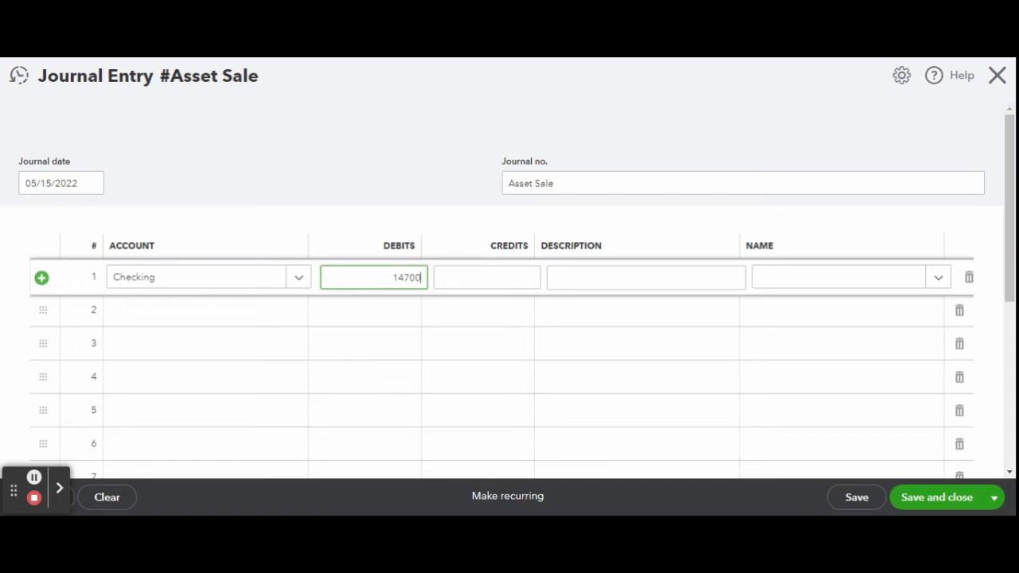
pyautogui.click(196, 310)
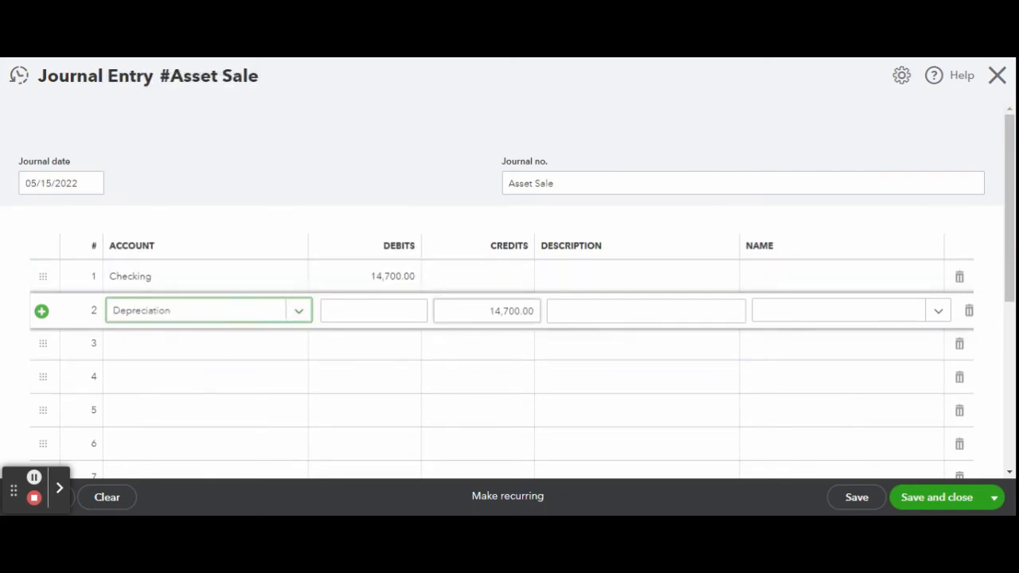
pyautogui.click(373, 311)
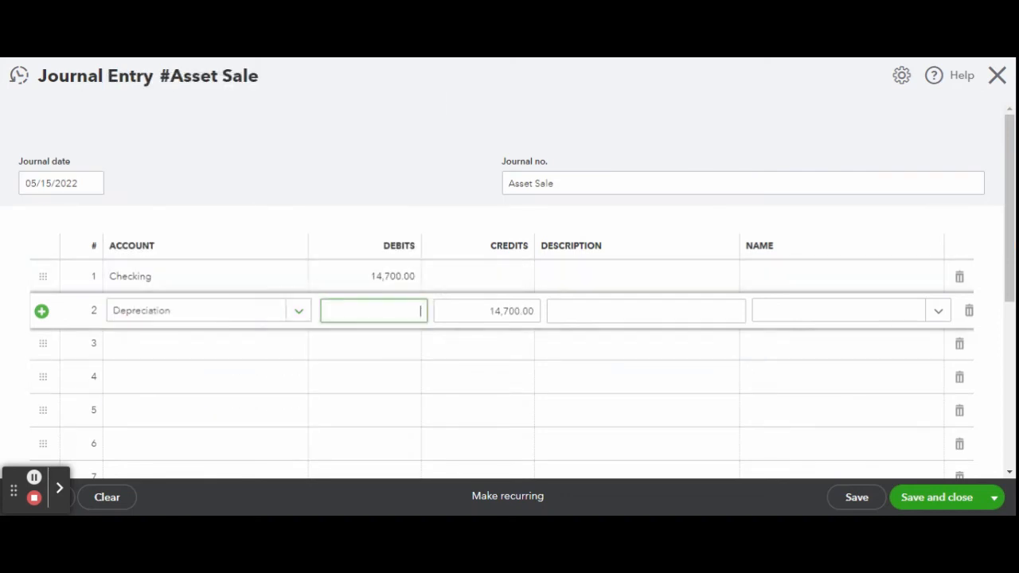
pyautogui.write('472.00')
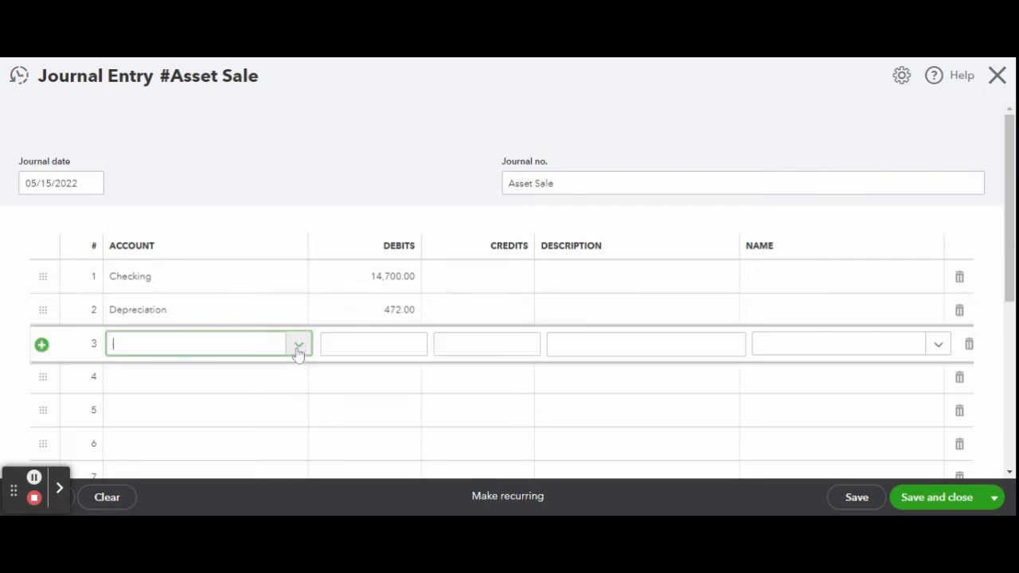
# - Put Uncategorized Asset on line 3 as the 15,172.00 credit
pyautogui.click(298, 344)
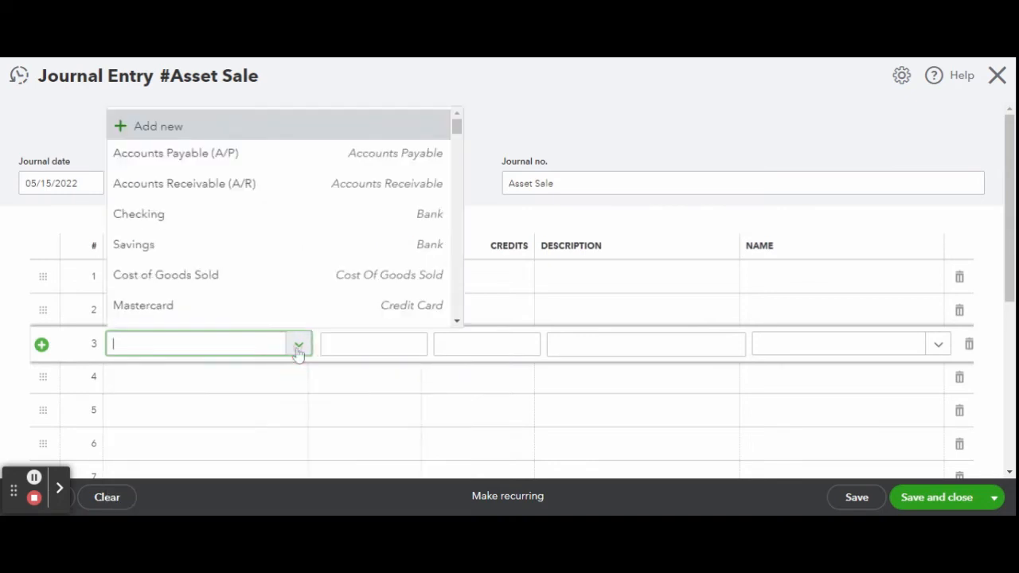
pyautogui.write('asset')
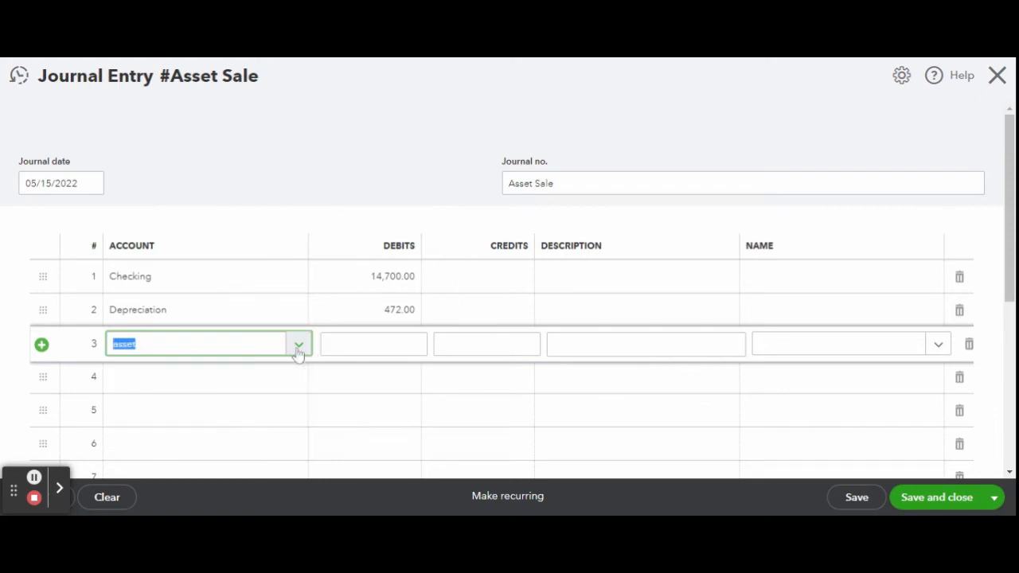
pyautogui.click(297, 344)
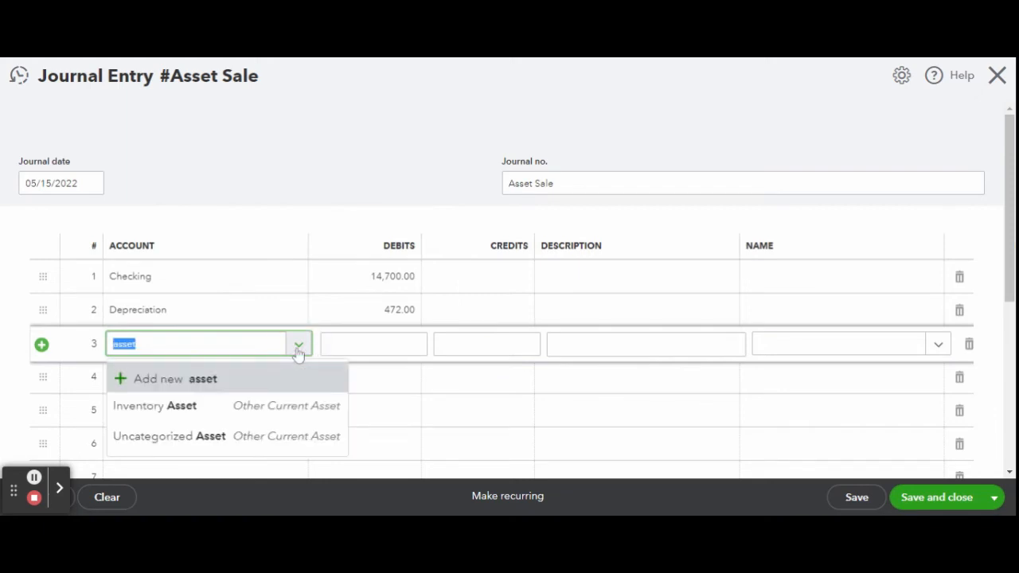
pyautogui.click(169, 436)
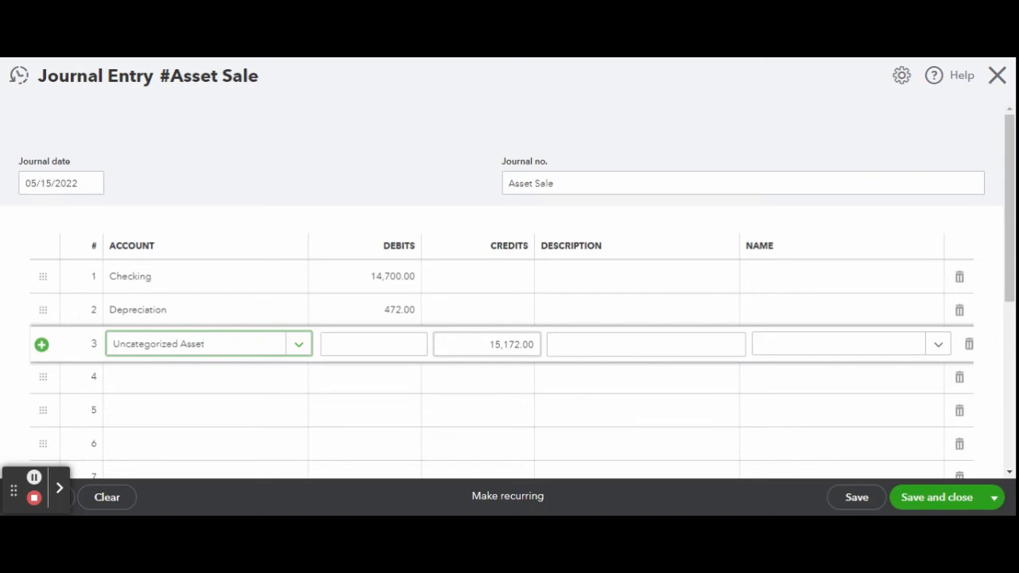
# - Confirm debits and credits balance, then save and close the entry
pyautogui.scroll(-3)
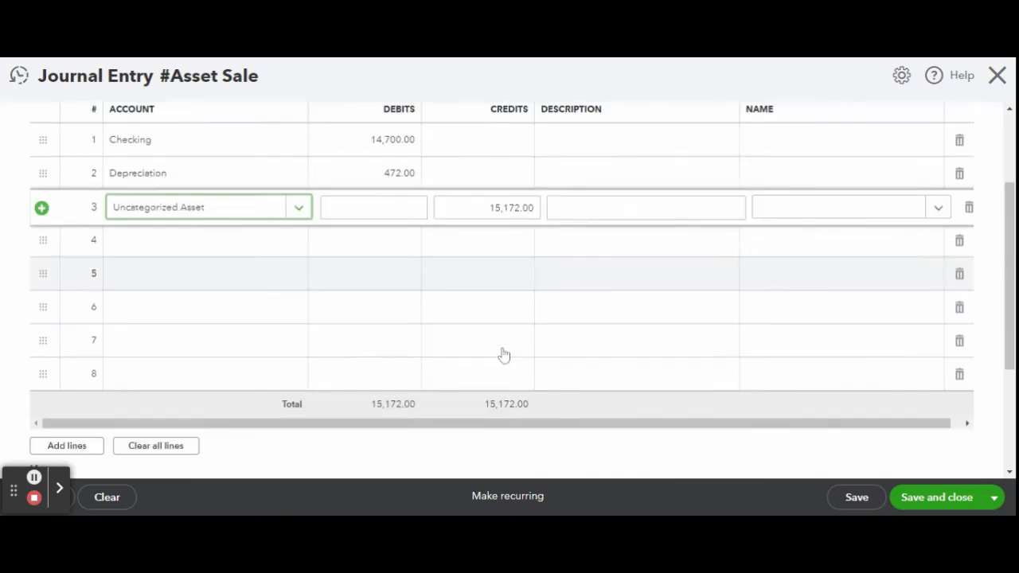
pyautogui.scroll(-3)
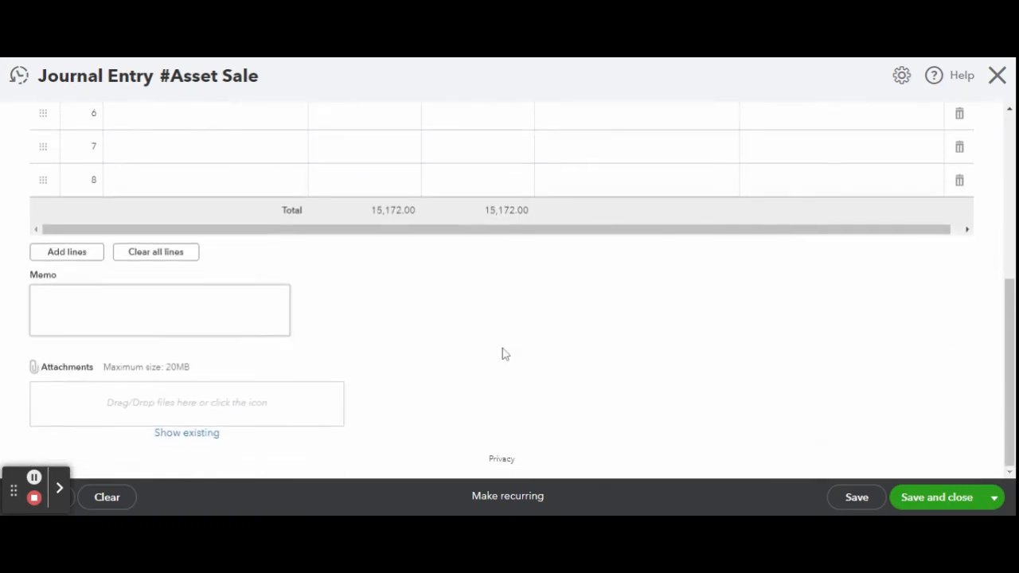
pyautogui.moveTo(934, 499)
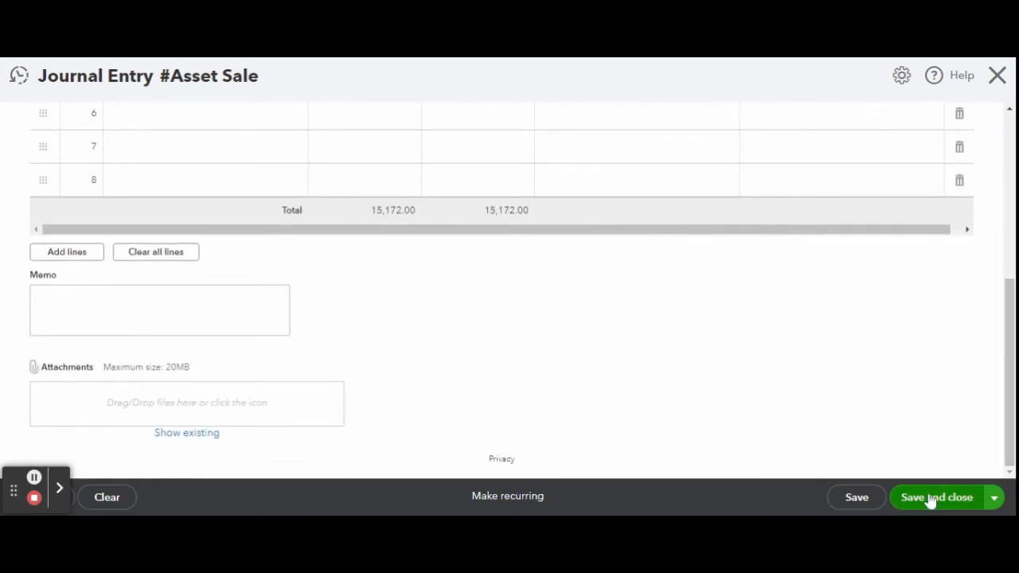
pyautogui.click(938, 498)
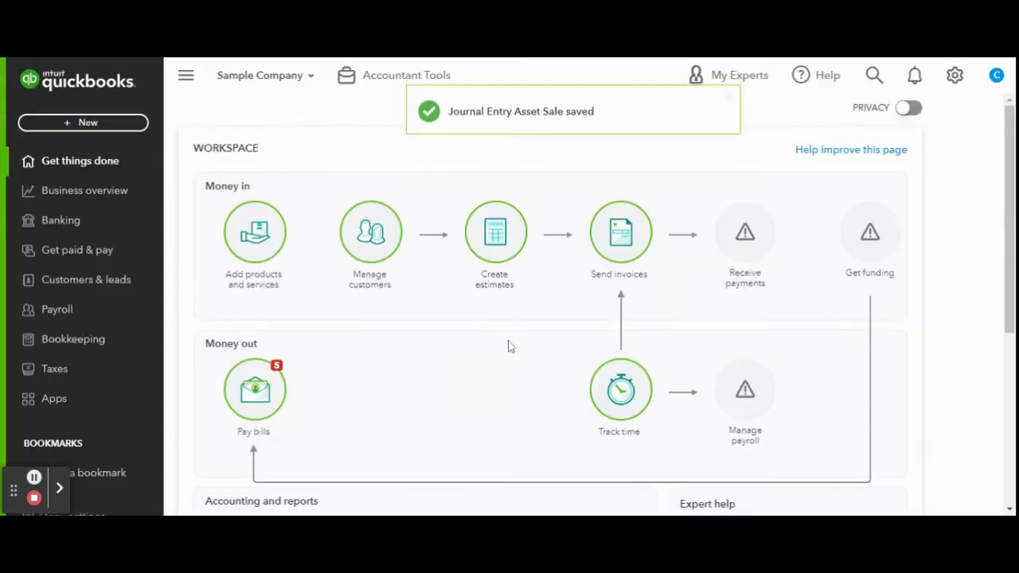
pyautogui.moveTo(518, 327)
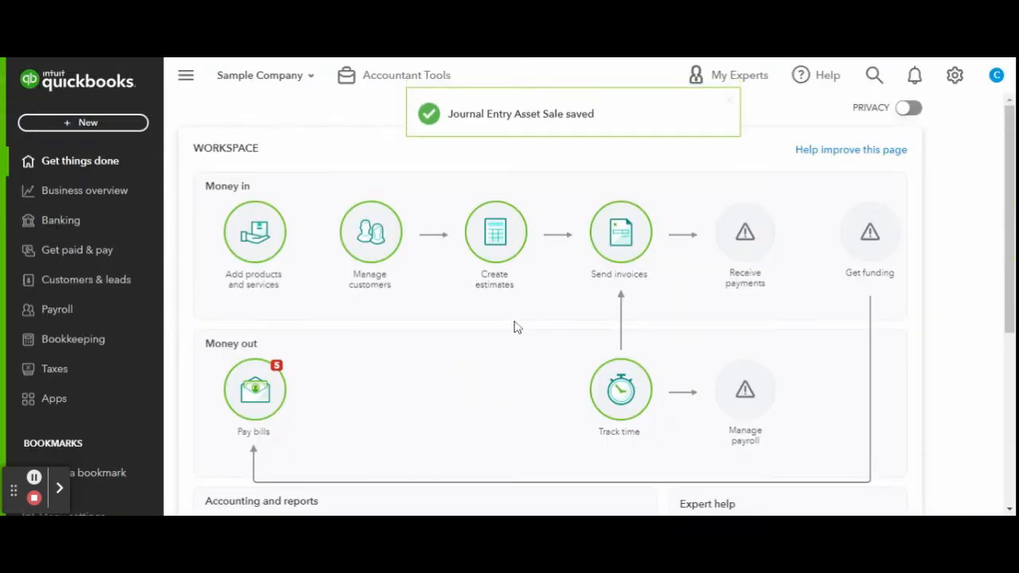
pyautogui.moveTo(450, 284)
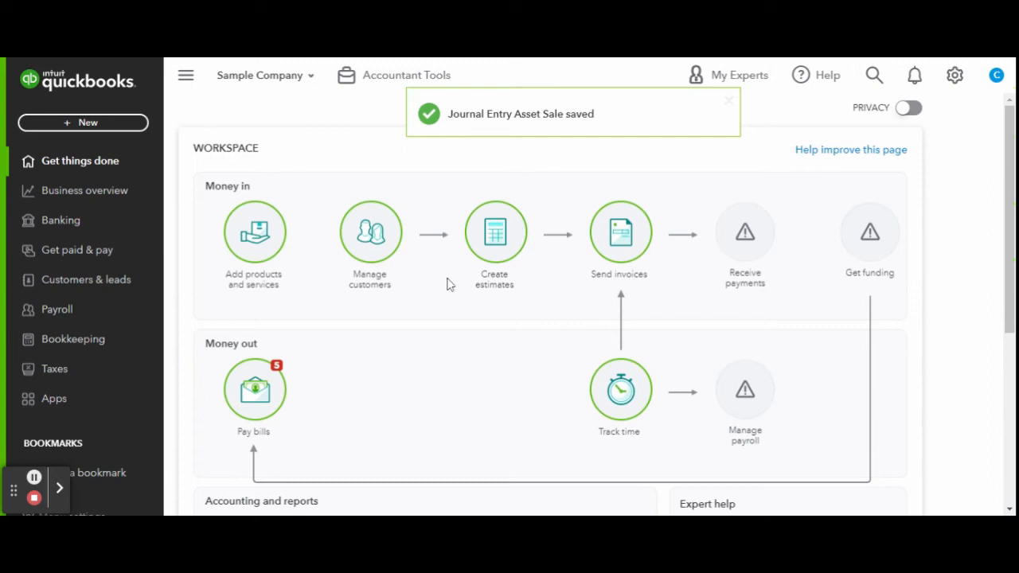